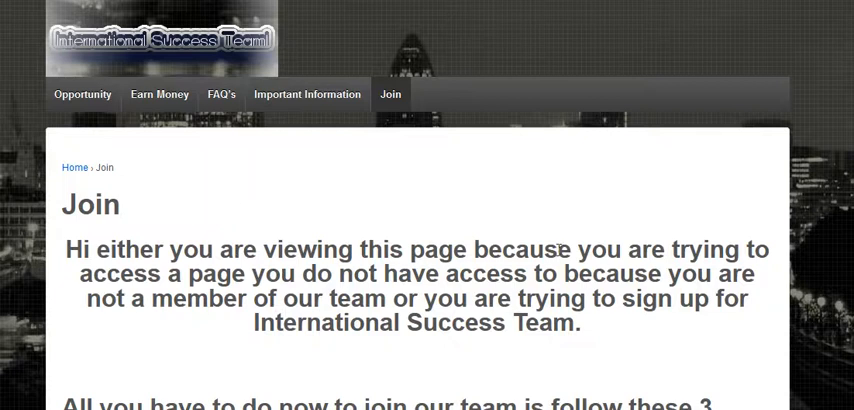
- Browse the plans and start PayPal checkout for the 'First 5 Years FREE' membership
scroll("down", 3)
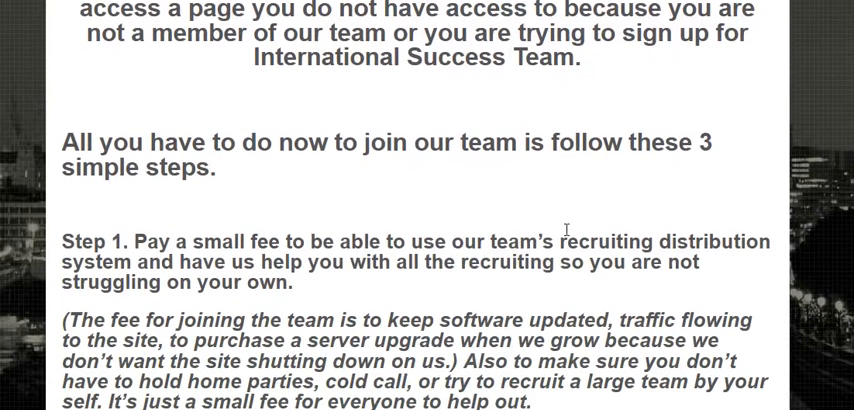
scroll("down", 3)
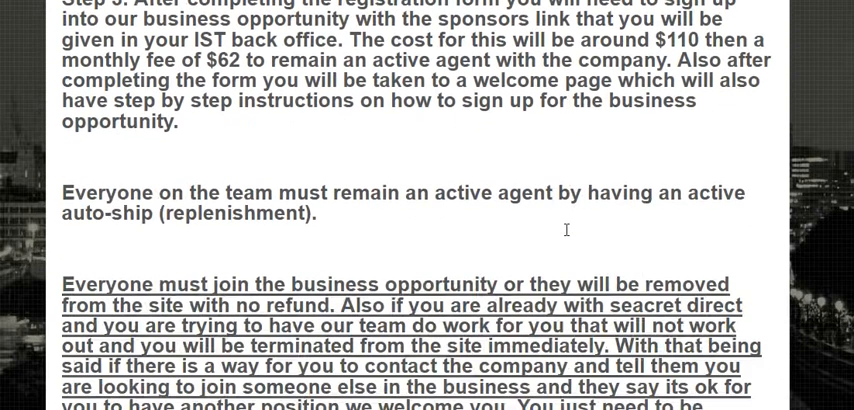
scroll("down", 3)
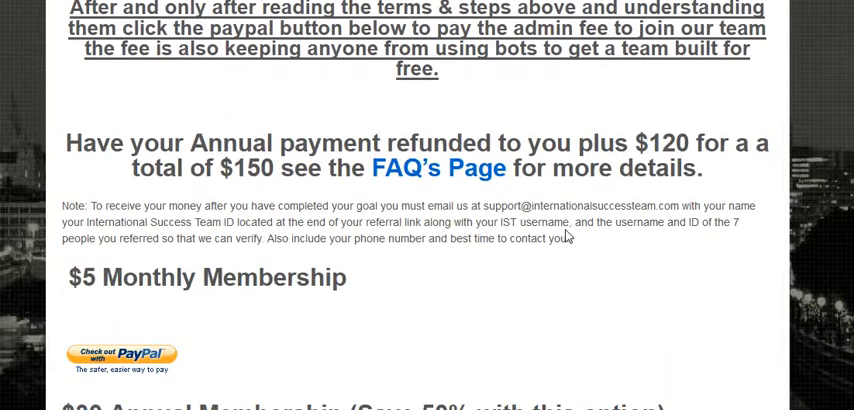
scroll("up", 3)
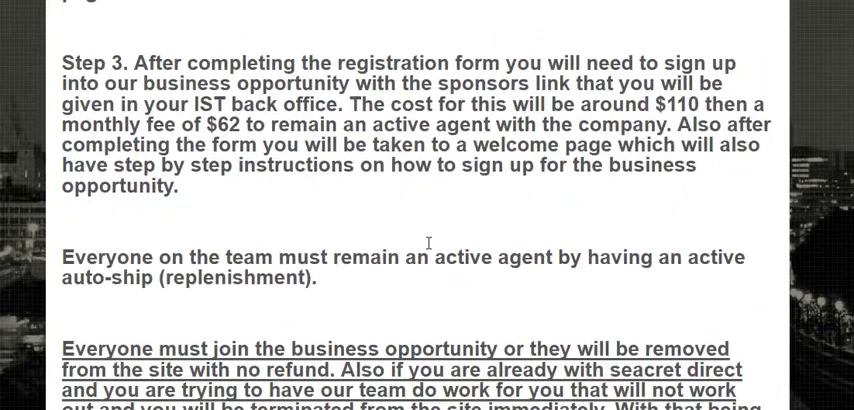
scroll("down", 3)
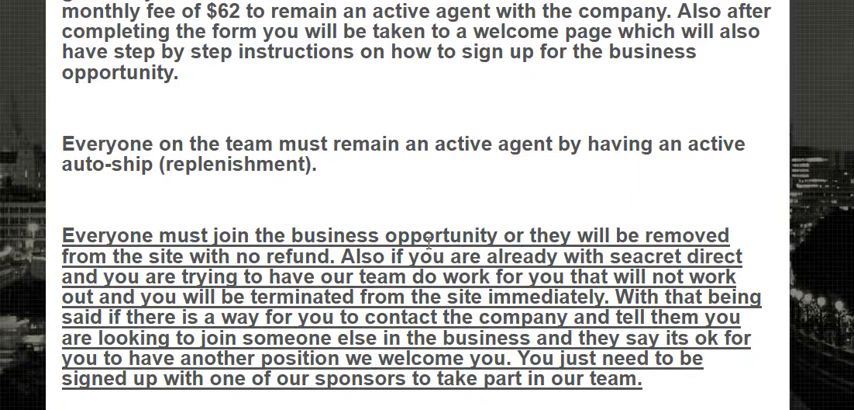
scroll("down", 3)
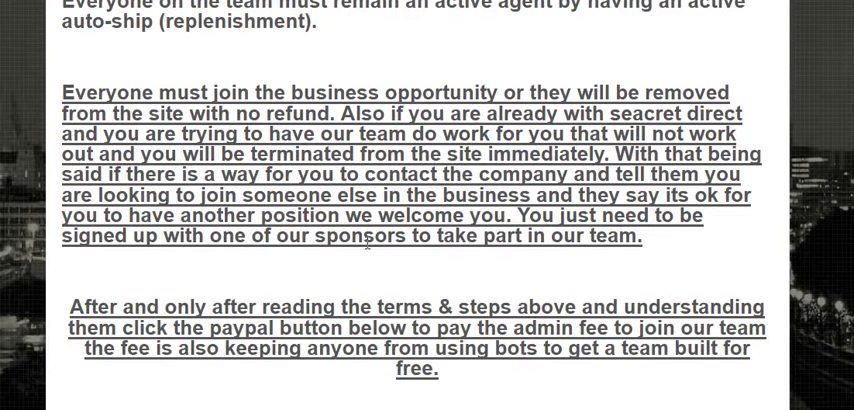
scroll("down", 3)
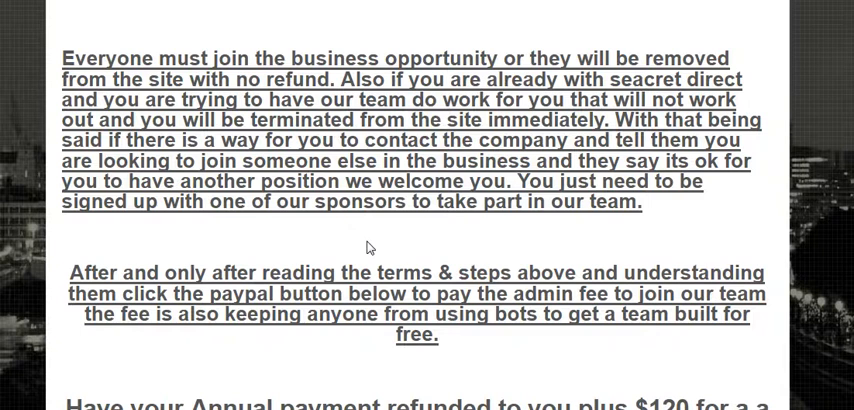
scroll("down", 3)
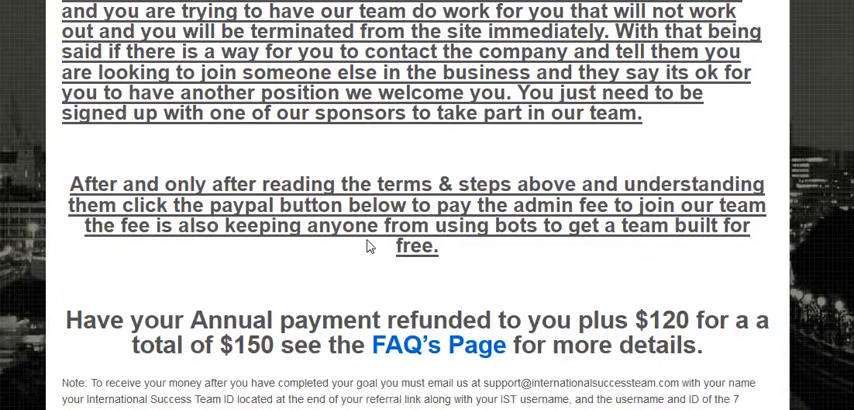
scroll("down", 3)
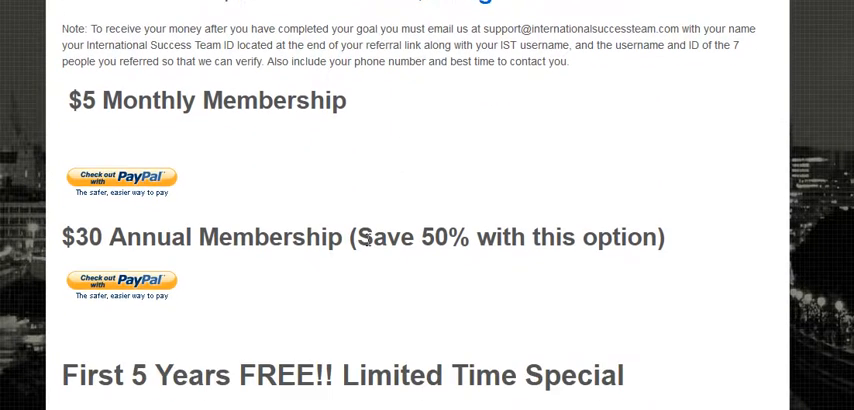
scroll("down", 3)
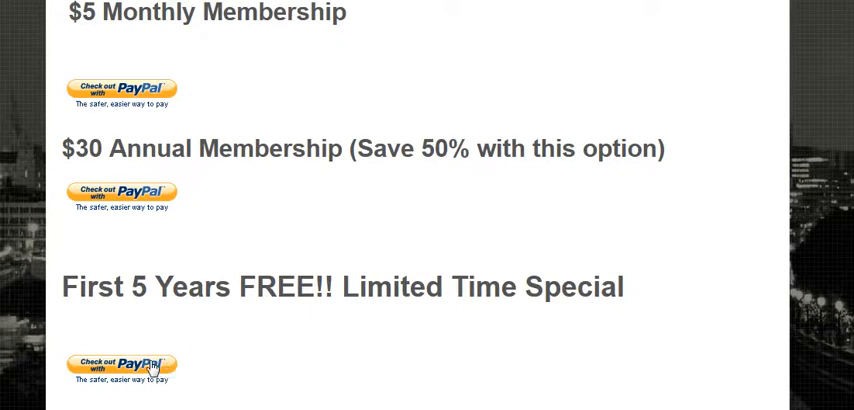
left_click(121, 364)
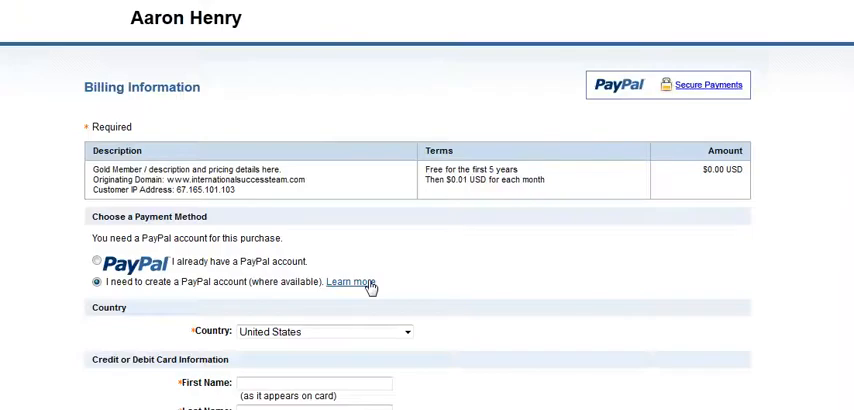
mouse_move(76, 224)
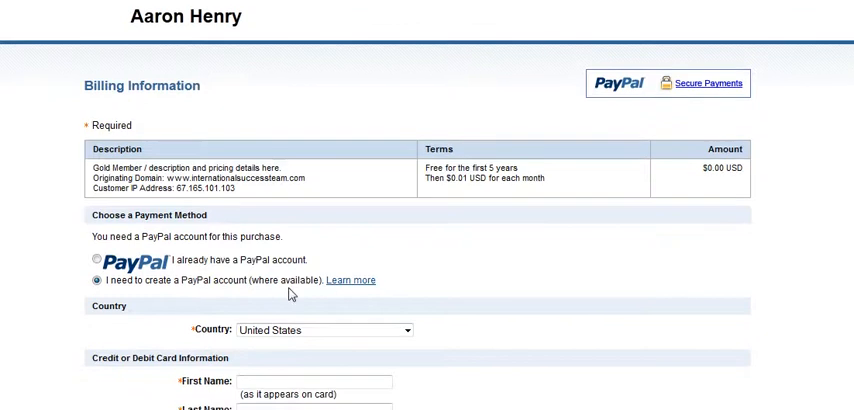
- Choose 'I already have a PayPal account' and enter the PayPal email and password
scroll("down", 3)
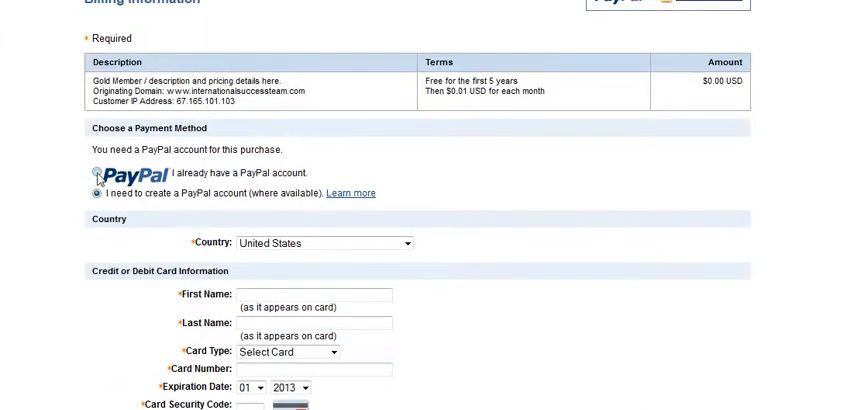
left_click(95, 173)
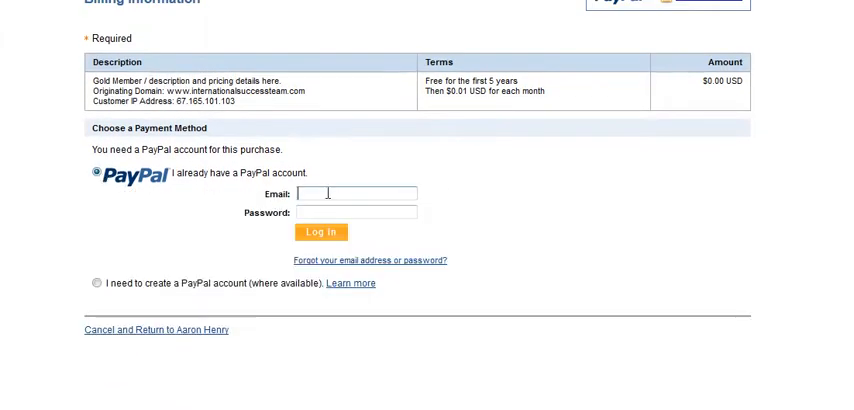
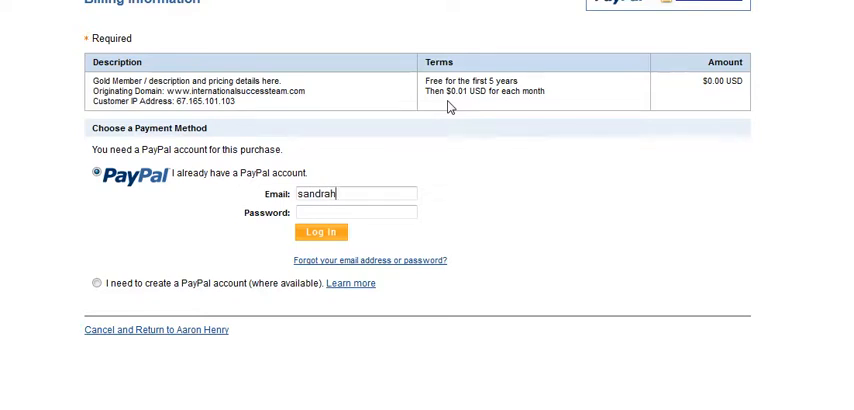
mouse_move(450, 105)
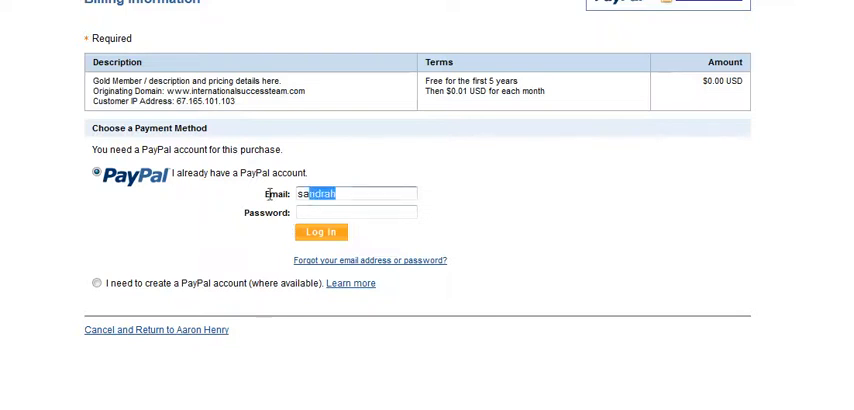
key("Backspace")
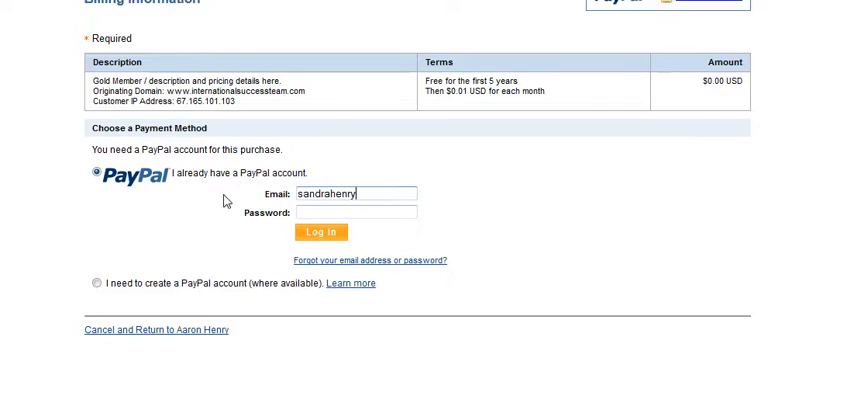
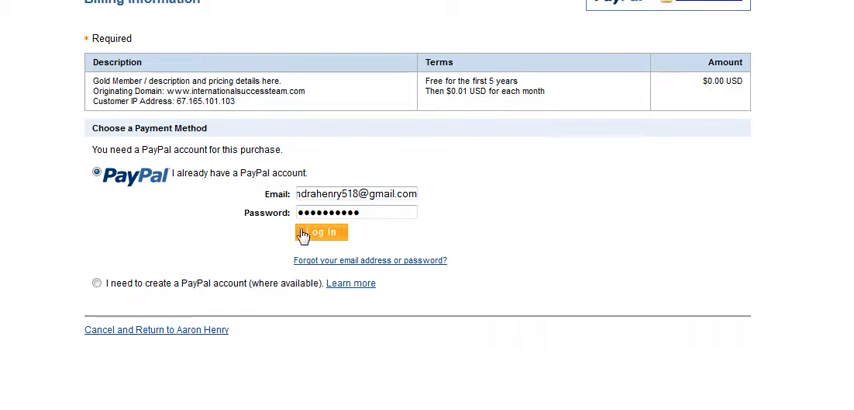
- Sign in, agree to the $0.00 Gold Member subscription, and dismiss the Flash warning
left_click(313, 231)
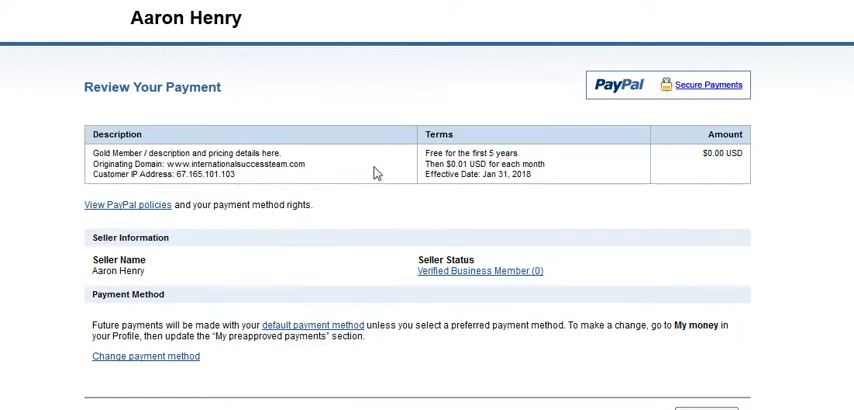
mouse_move(258, 206)
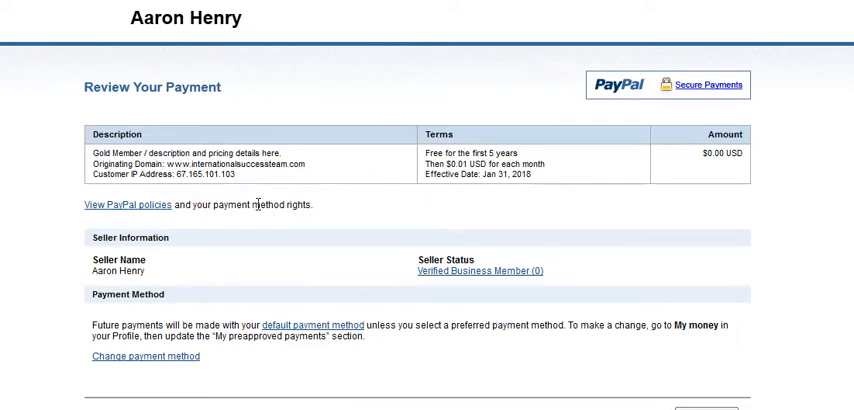
mouse_move(229, 235)
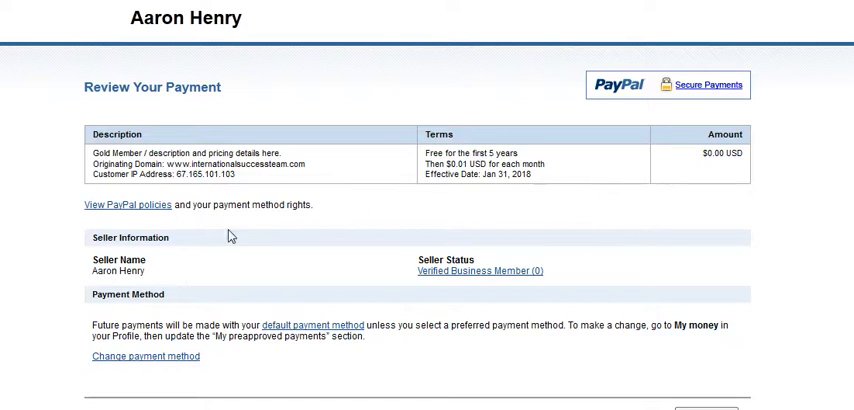
scroll("down", 3)
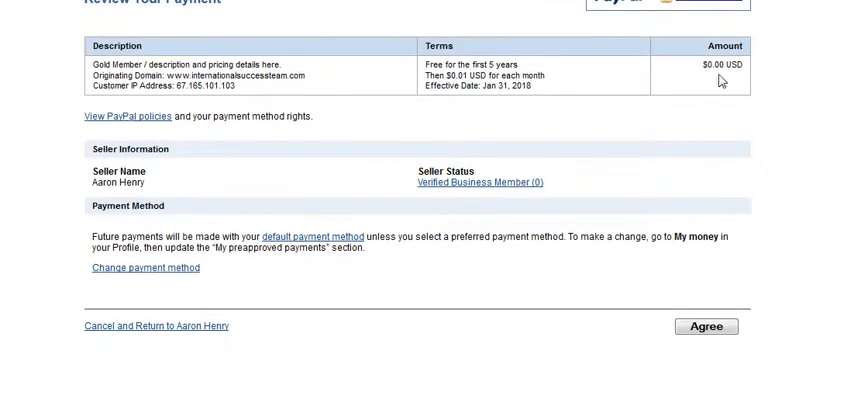
mouse_move(596, 117)
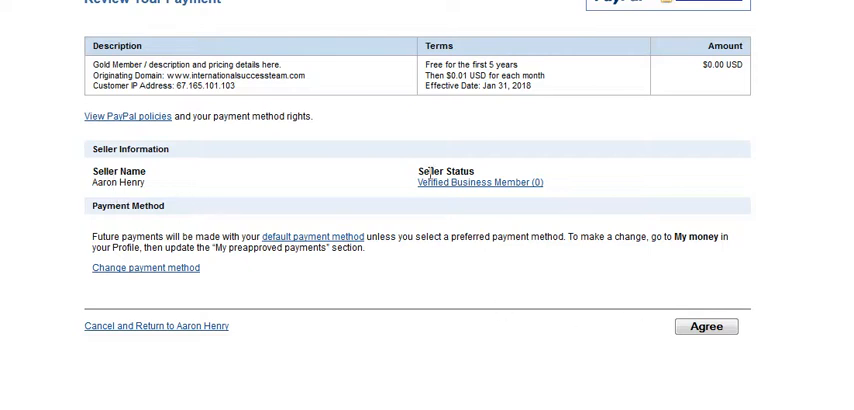
mouse_move(190, 303)
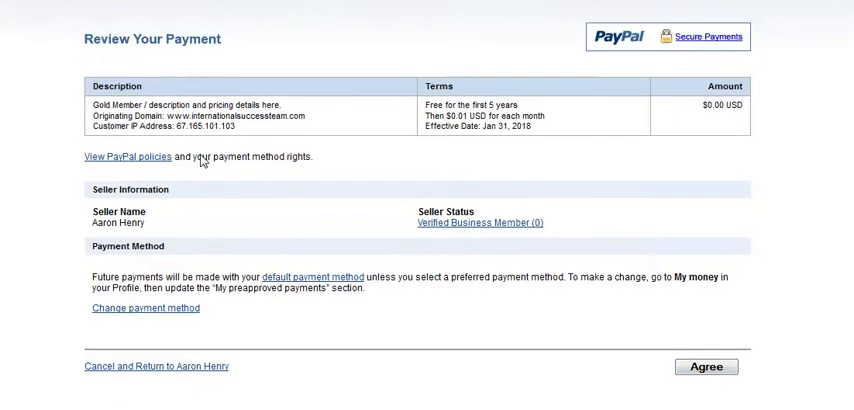
scroll("down", 3)
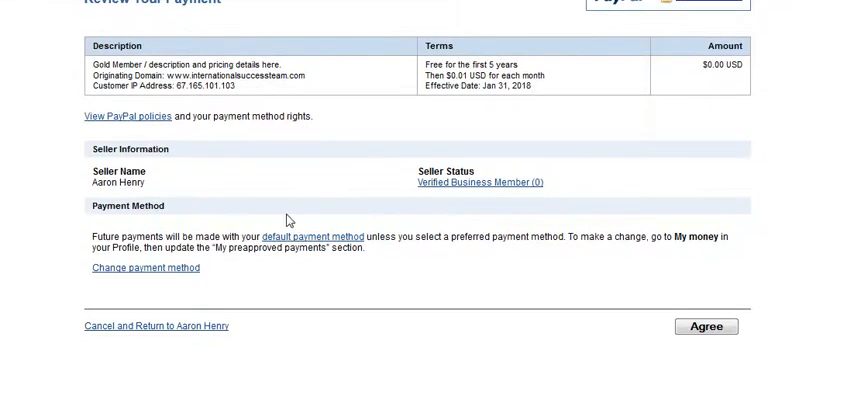
mouse_move(140, 272)
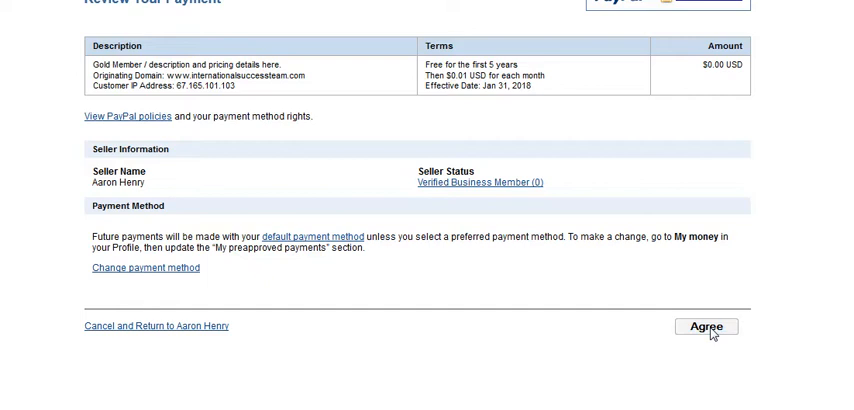
left_click(706, 327)
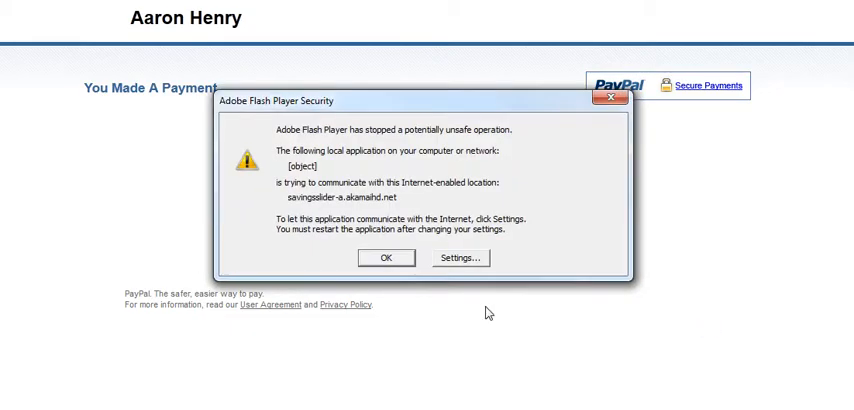
left_click(386, 258)
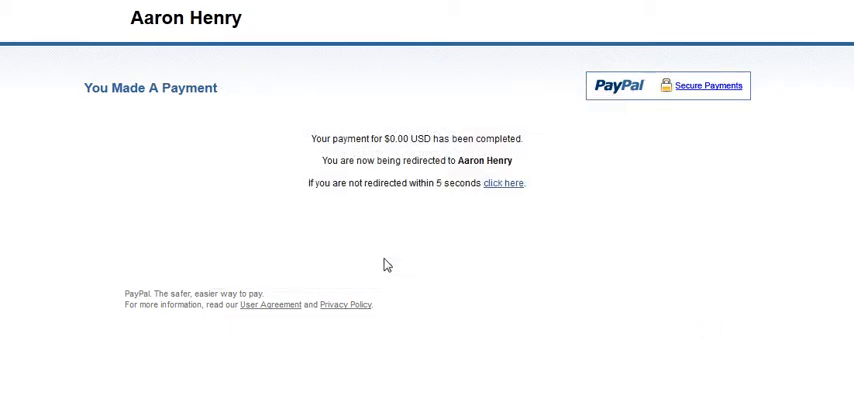
mouse_move(425, 150)
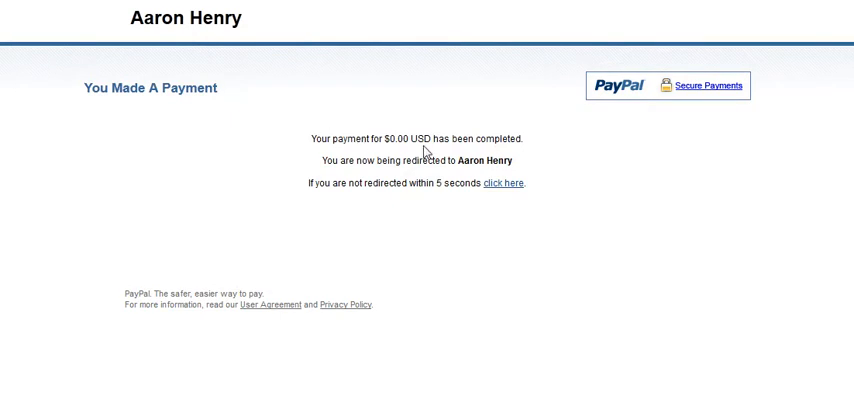
mouse_move(344, 184)
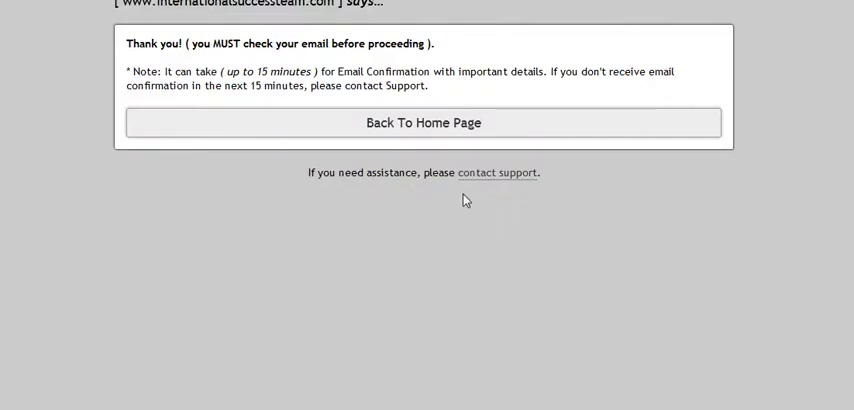
mouse_move(180, 62)
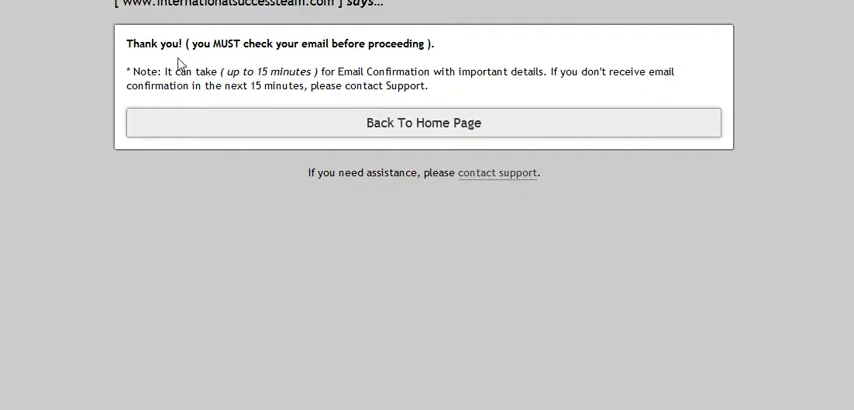
mouse_move(215, 68)
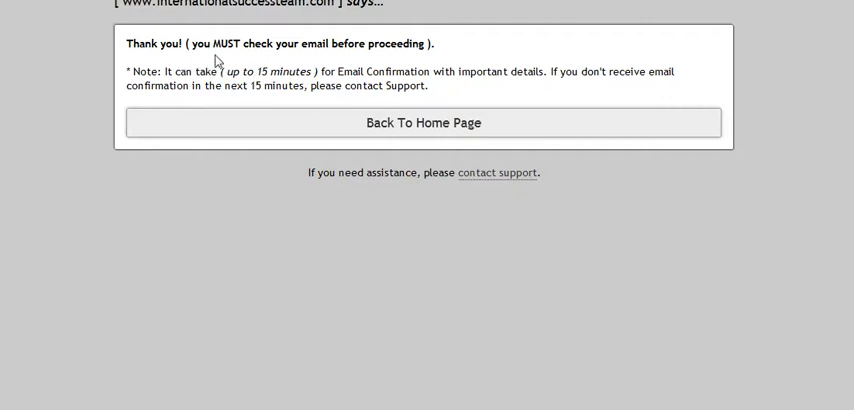
mouse_move(285, 55)
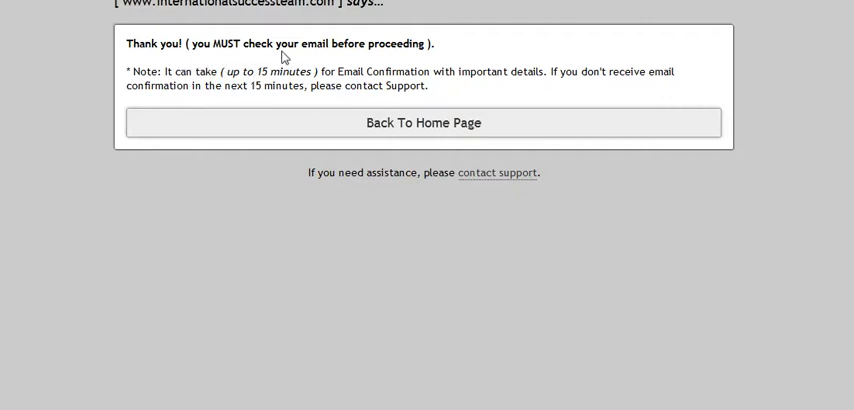
mouse_move(208, 271)
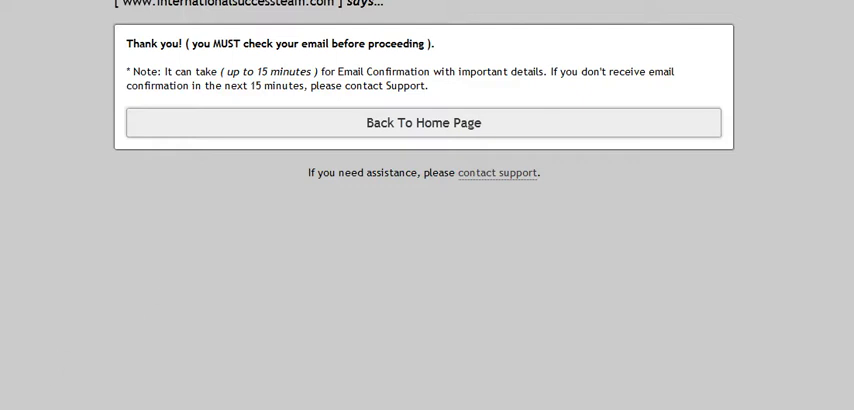
- Leave the thank-you page to check email for the confirmation
left_click(423, 122)
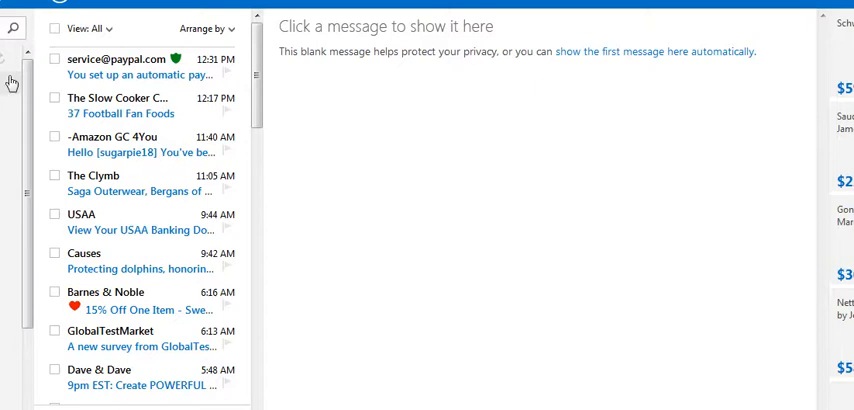
mouse_move(140, 75)
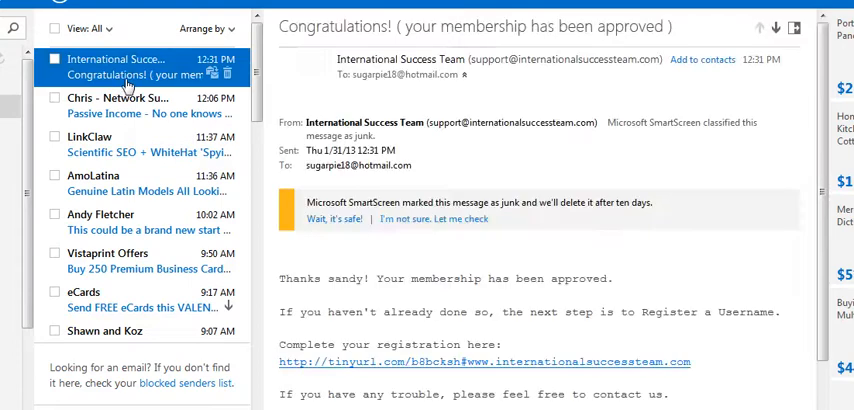
- Follow the tinyurl registration link in the 'Congratulations! (your membership has been approved)' email
scroll("down", 3)
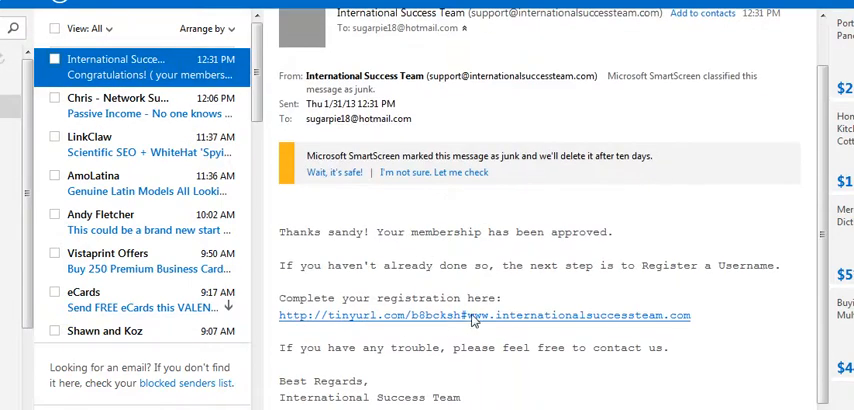
left_click(483, 315)
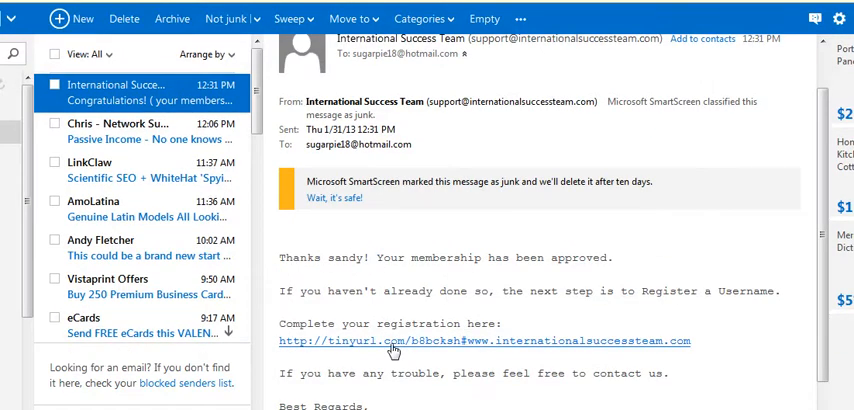
left_click(484, 341)
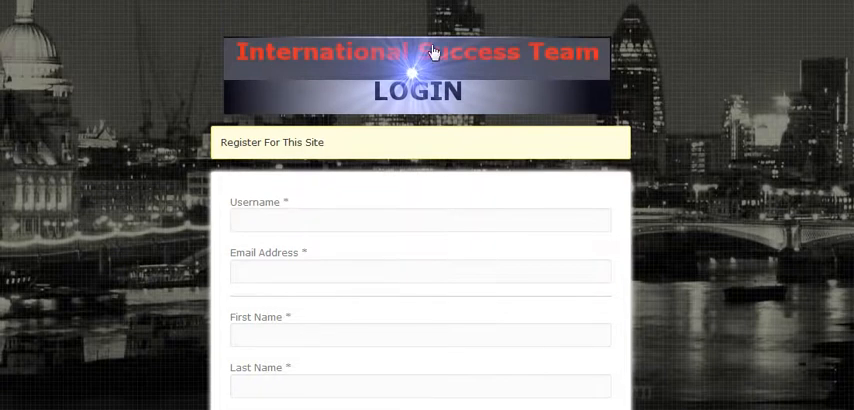
- Enter a username in the registration form, correcting a mistyped letter
scroll("down", 3)
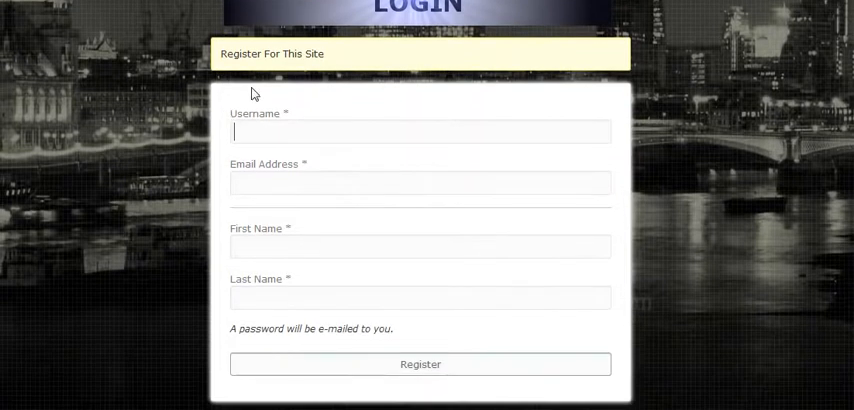
mouse_move(125, 54)
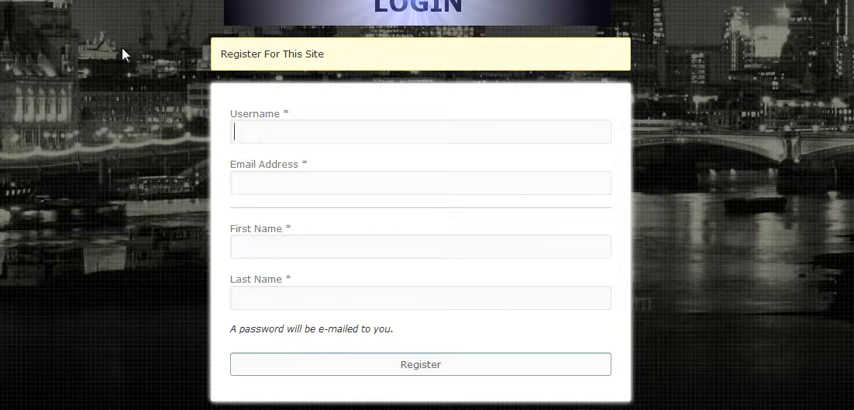
type("lilprincen")
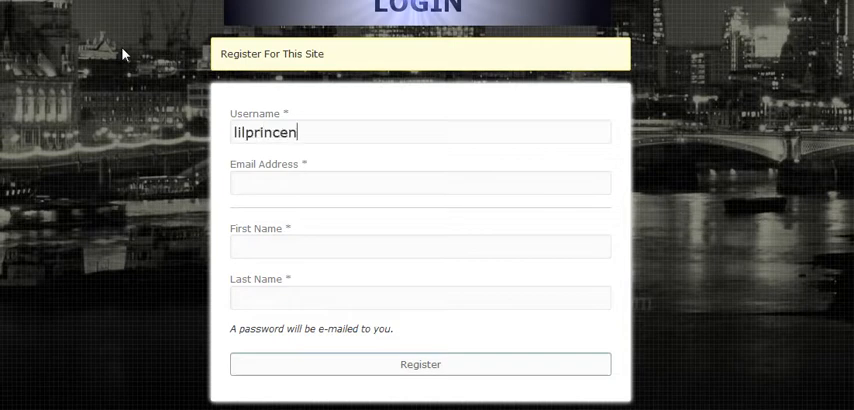
key("BackSpace")
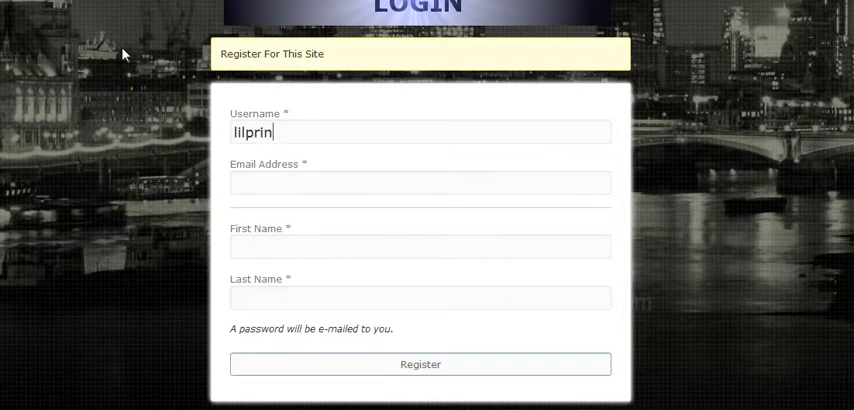
type("ec")
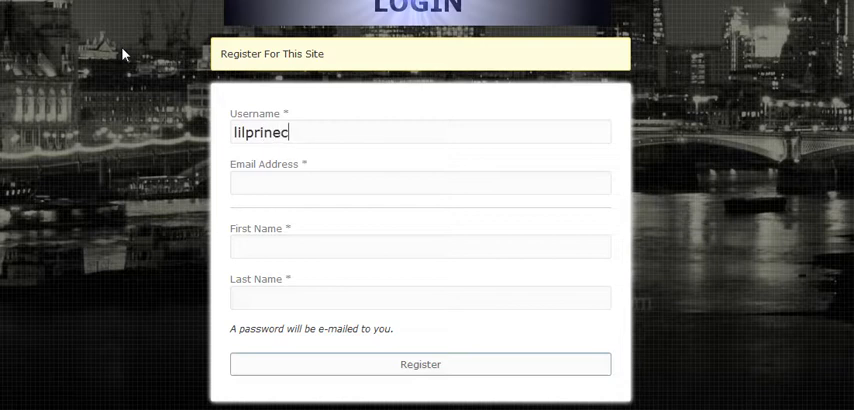
type("s")
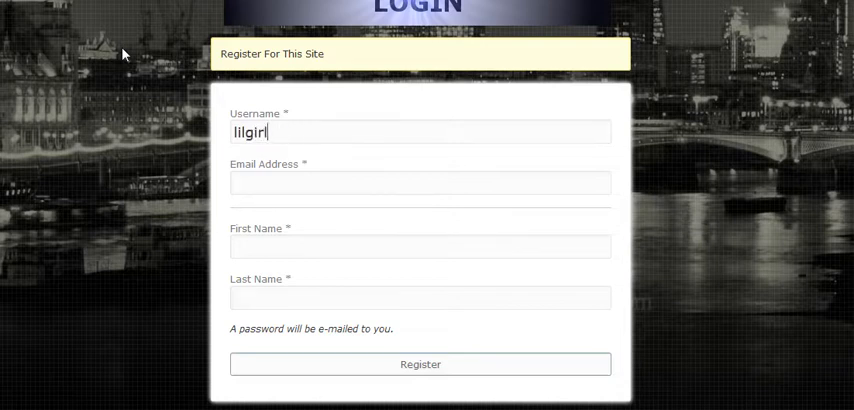
left_click(420, 182)
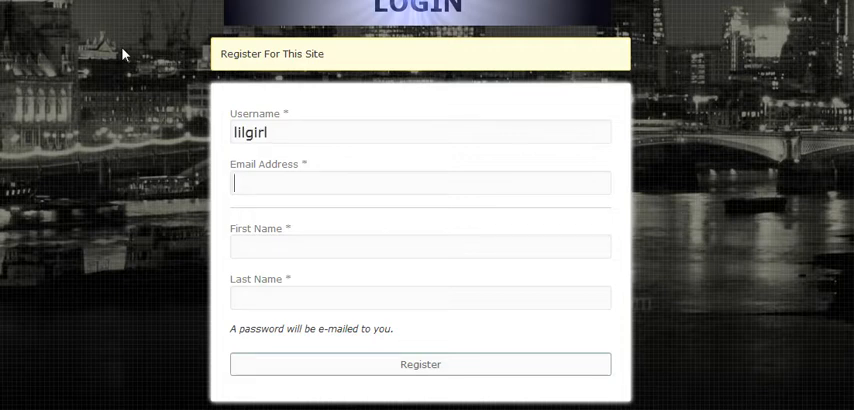
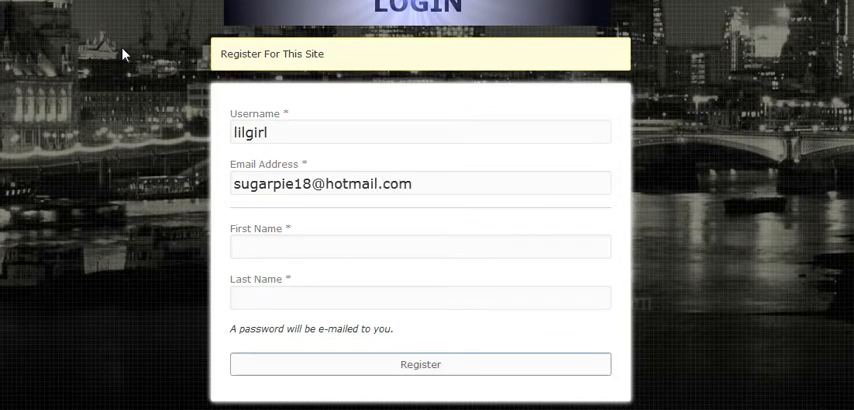
left_click(420, 247)
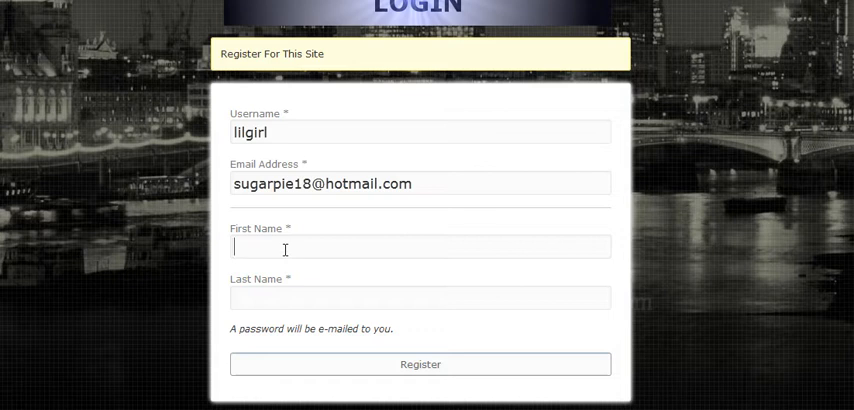
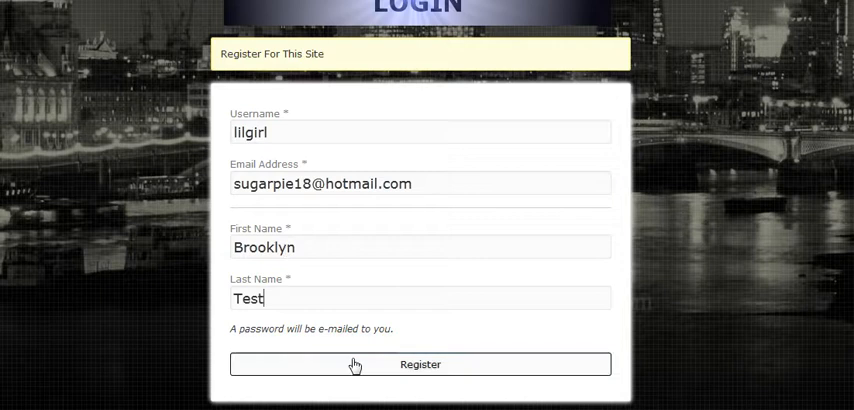
mouse_move(393, 345)
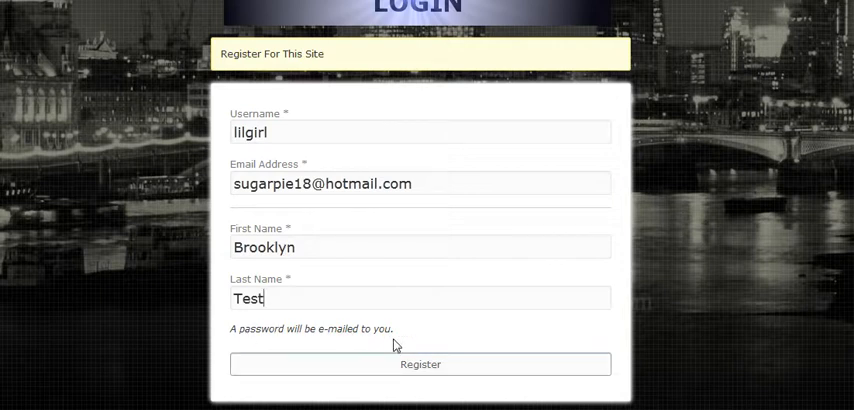
left_click(420, 364)
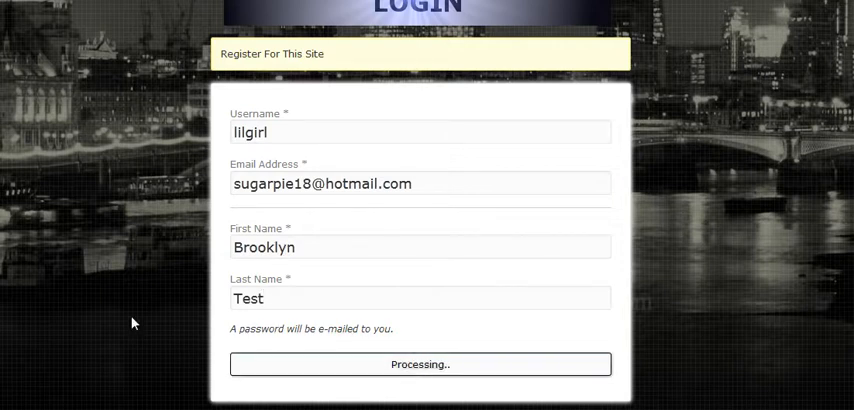
mouse_move(80, 391)
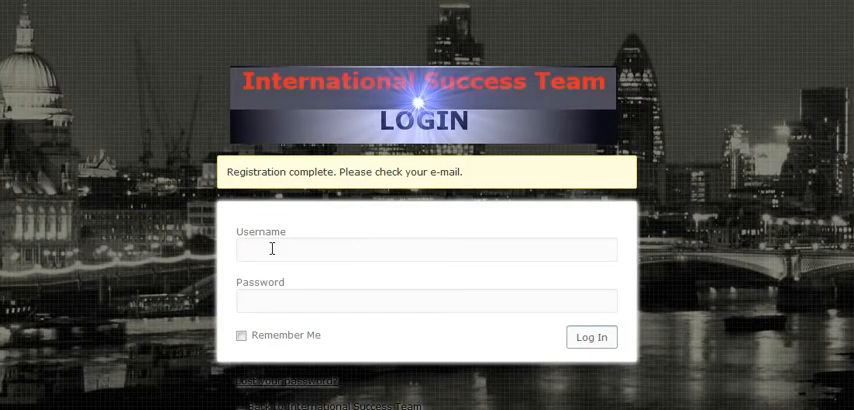
mouse_move(351, 140)
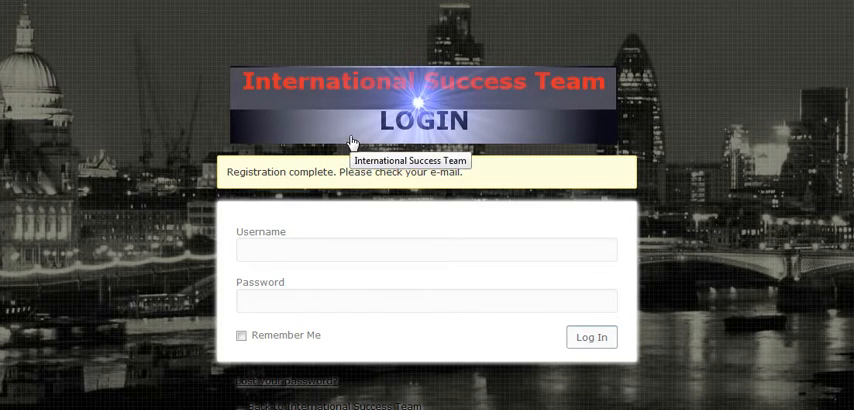
- Type 'lilgirl' into the login page's Username field
type("lilgirl")
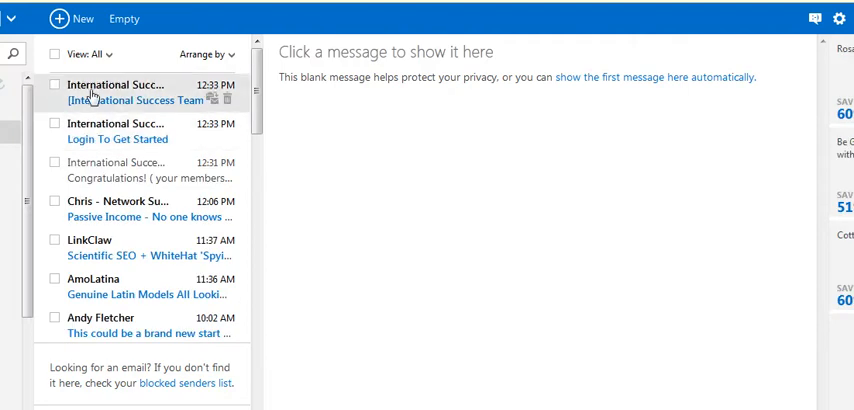
- Read 'Login To Get Started', then select the password in the 'Your username and password' email
left_click(117, 131)
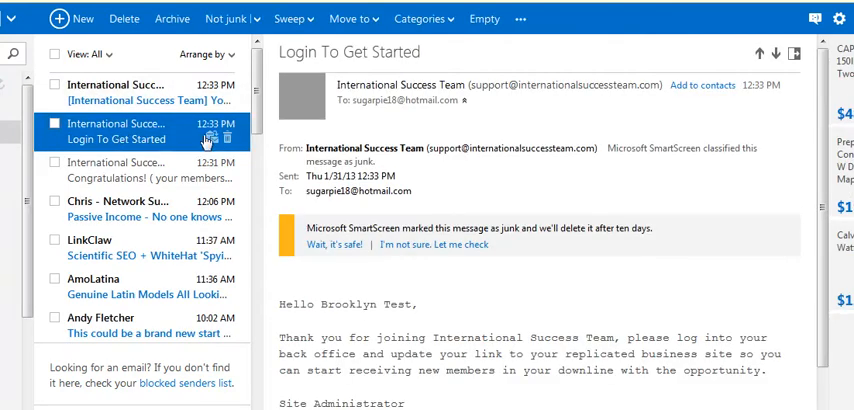
mouse_move(140, 140)
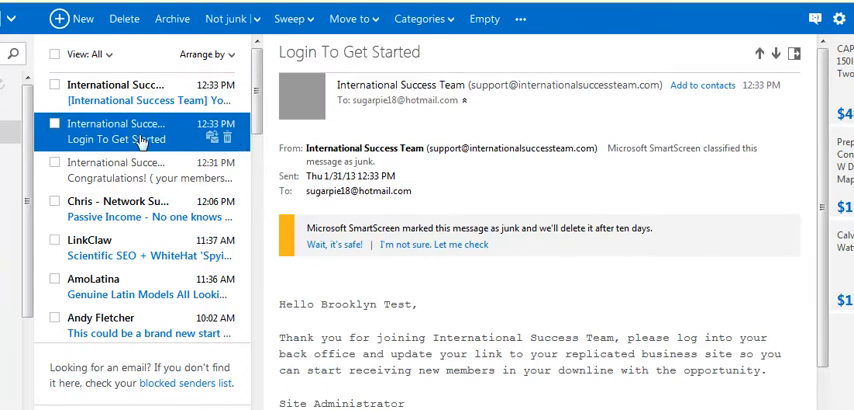
scroll("down", 3)
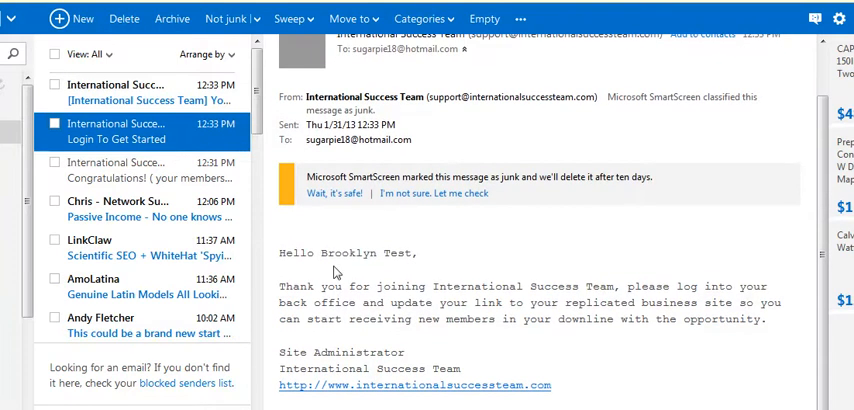
mouse_move(390, 270)
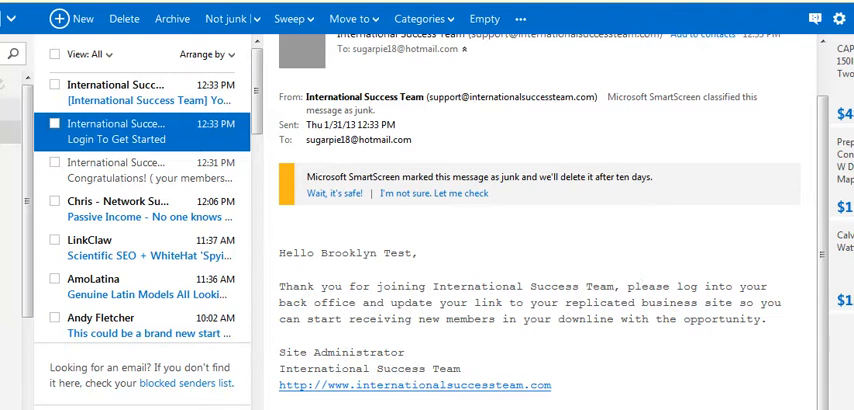
left_click(140, 91)
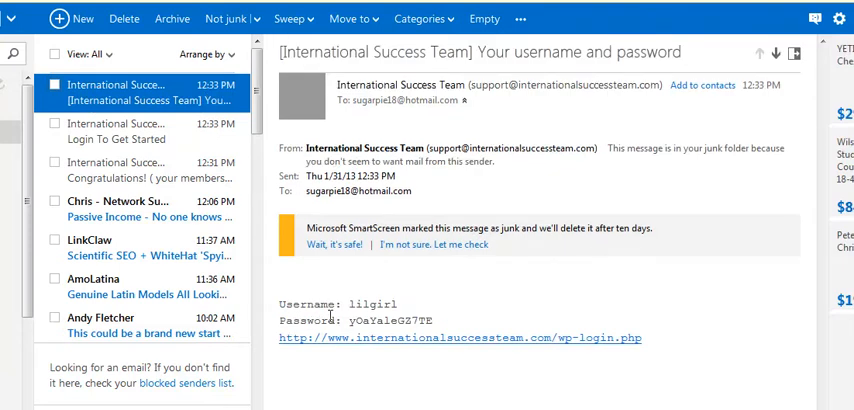
mouse_move(350, 320)
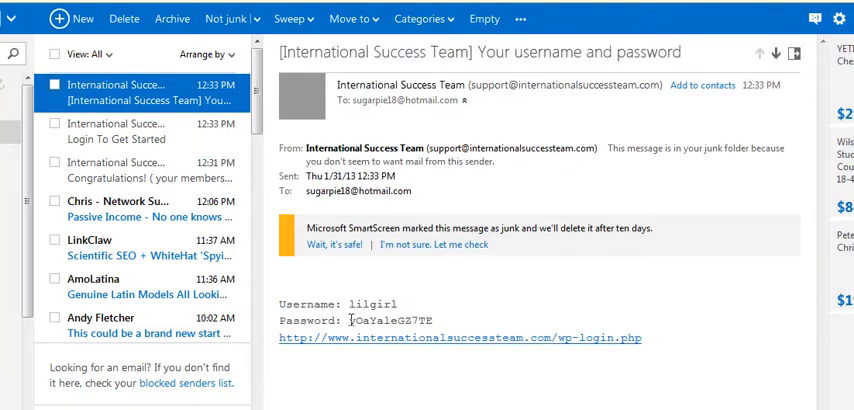
double_click(391, 320)
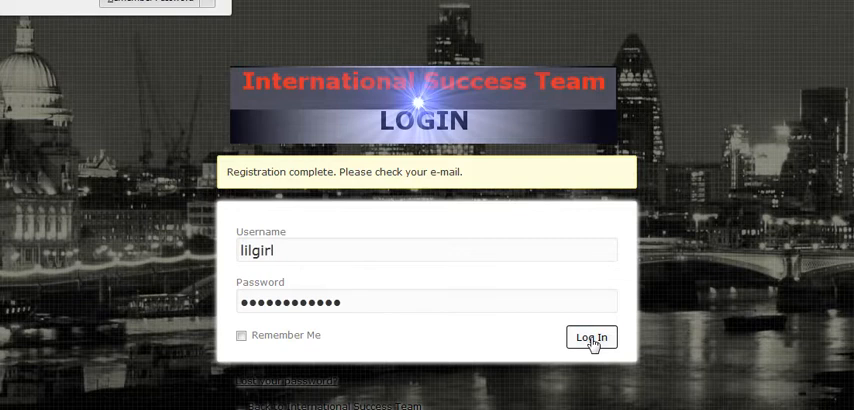
- Log in to the member site with the username and emailed password
left_click(591, 337)
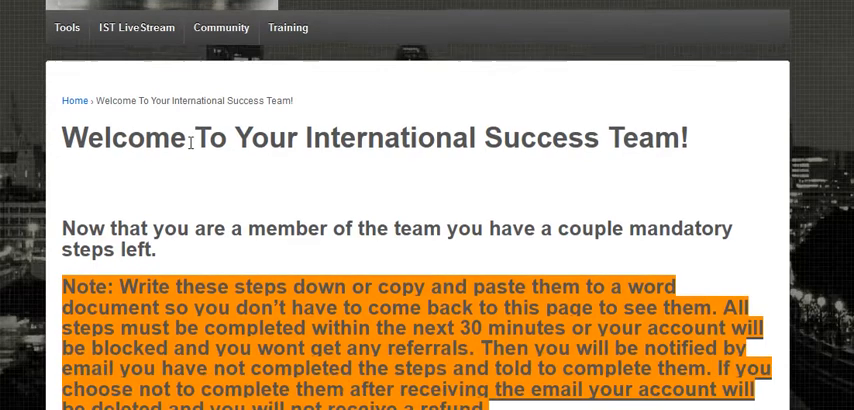
scroll("down", 3)
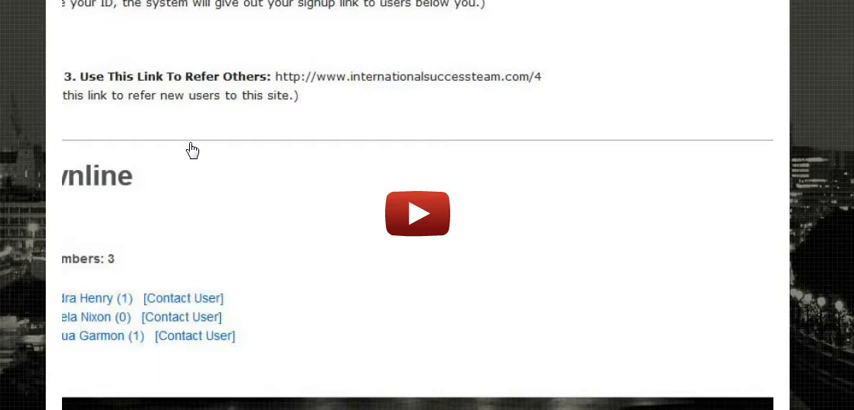
scroll("up", 3)
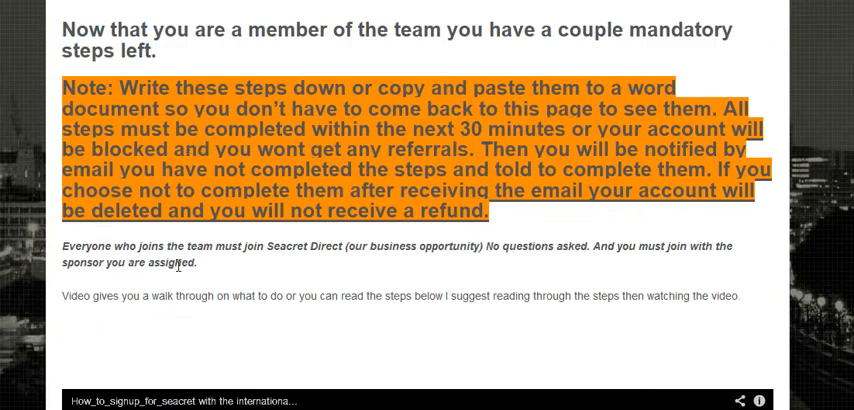